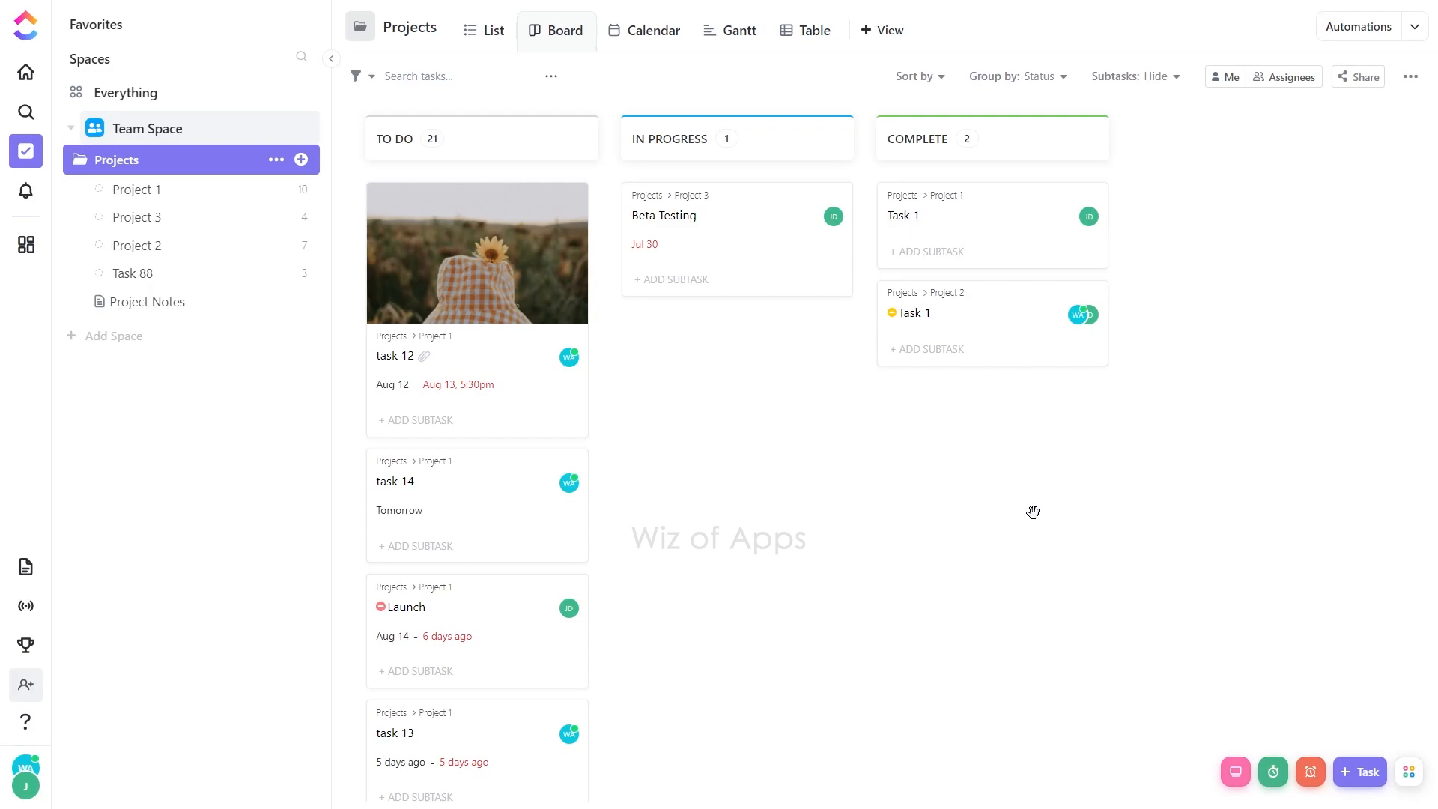
{"action": "mouse_move", "coordinate": [536, 370]}
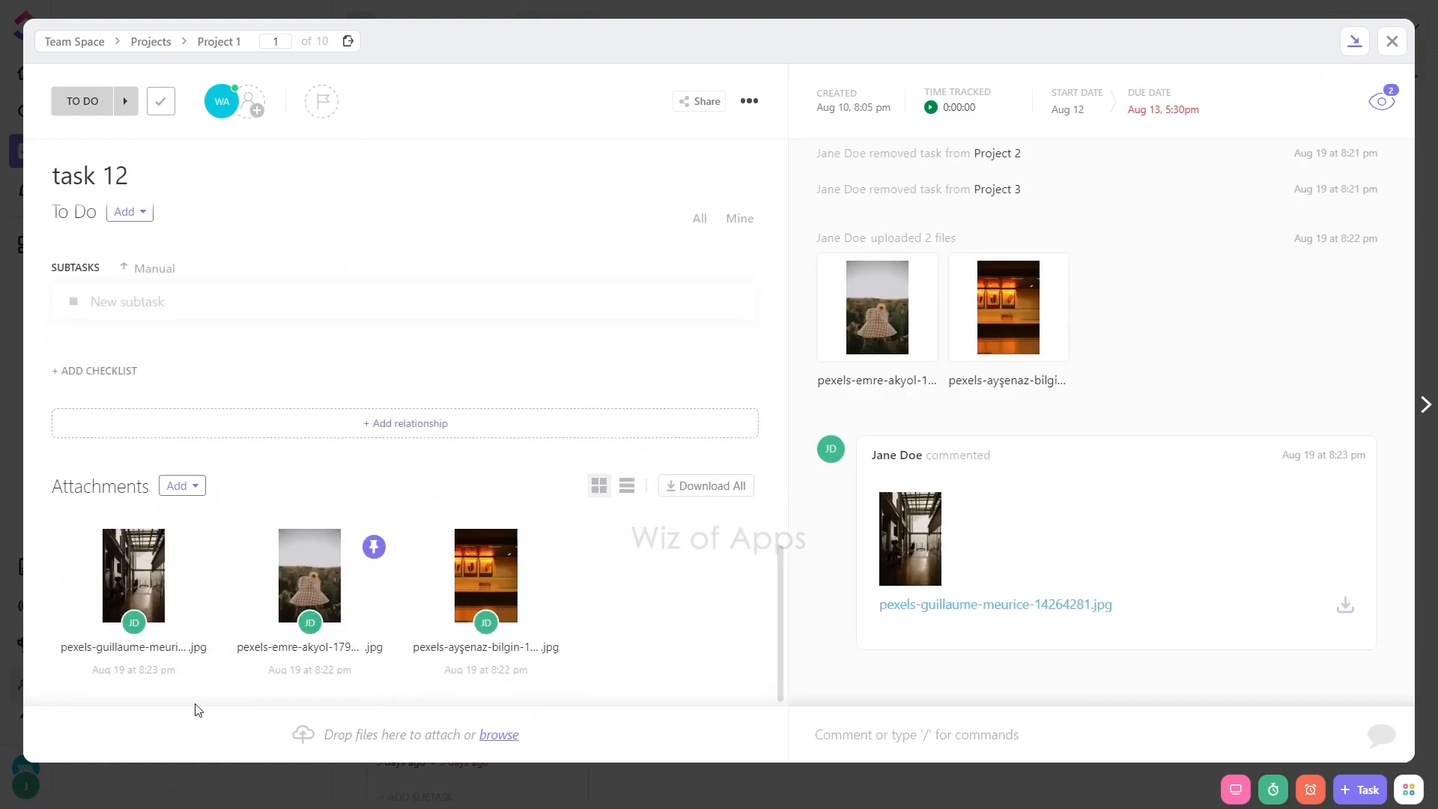
{"action": "mouse_move", "coordinate": [134, 576]}
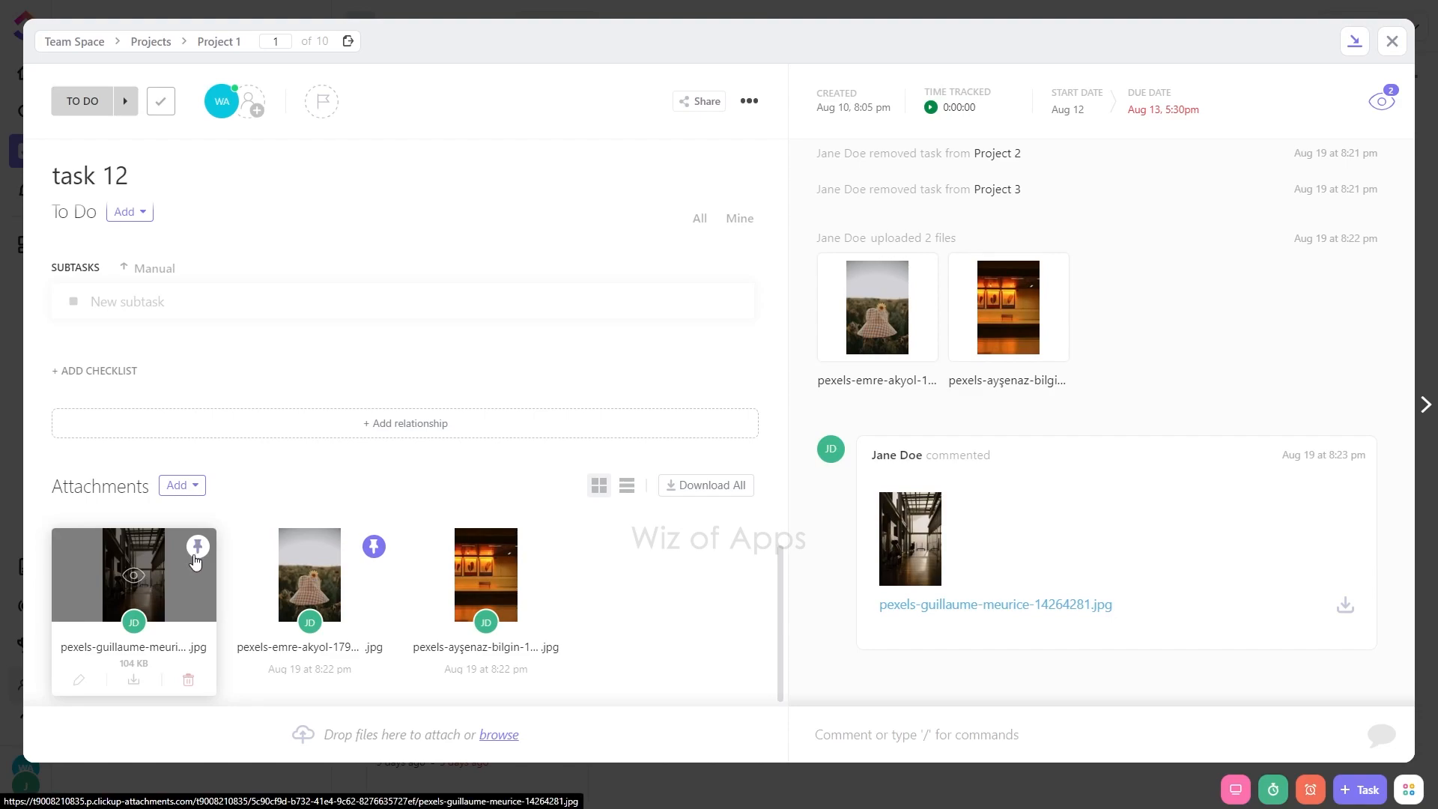
{"action": "mouse_move", "coordinate": [197, 548]}
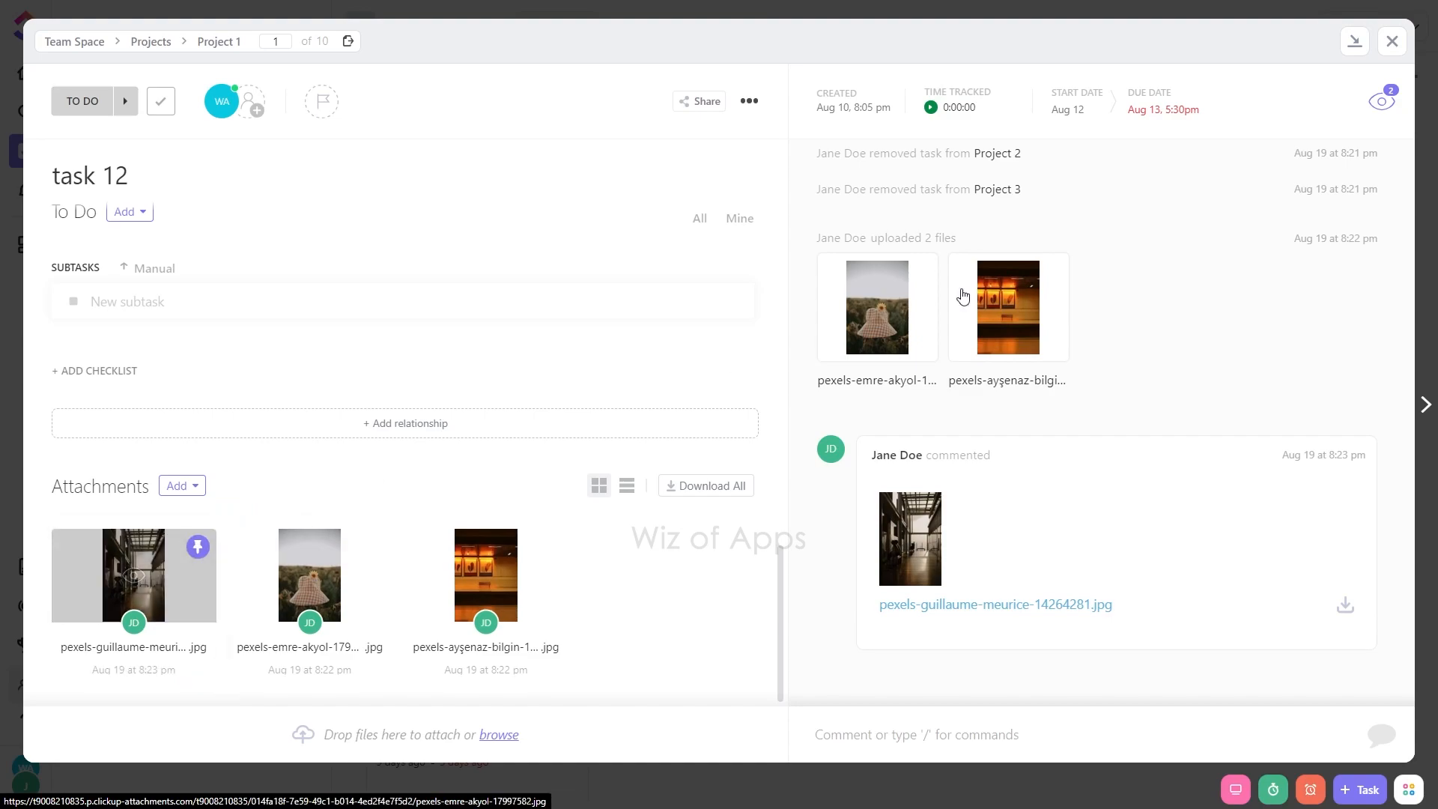
Close task 12's window to return to the board with the hallway photo as its cover
{"action": "left_click", "coordinate": [1392, 42]}
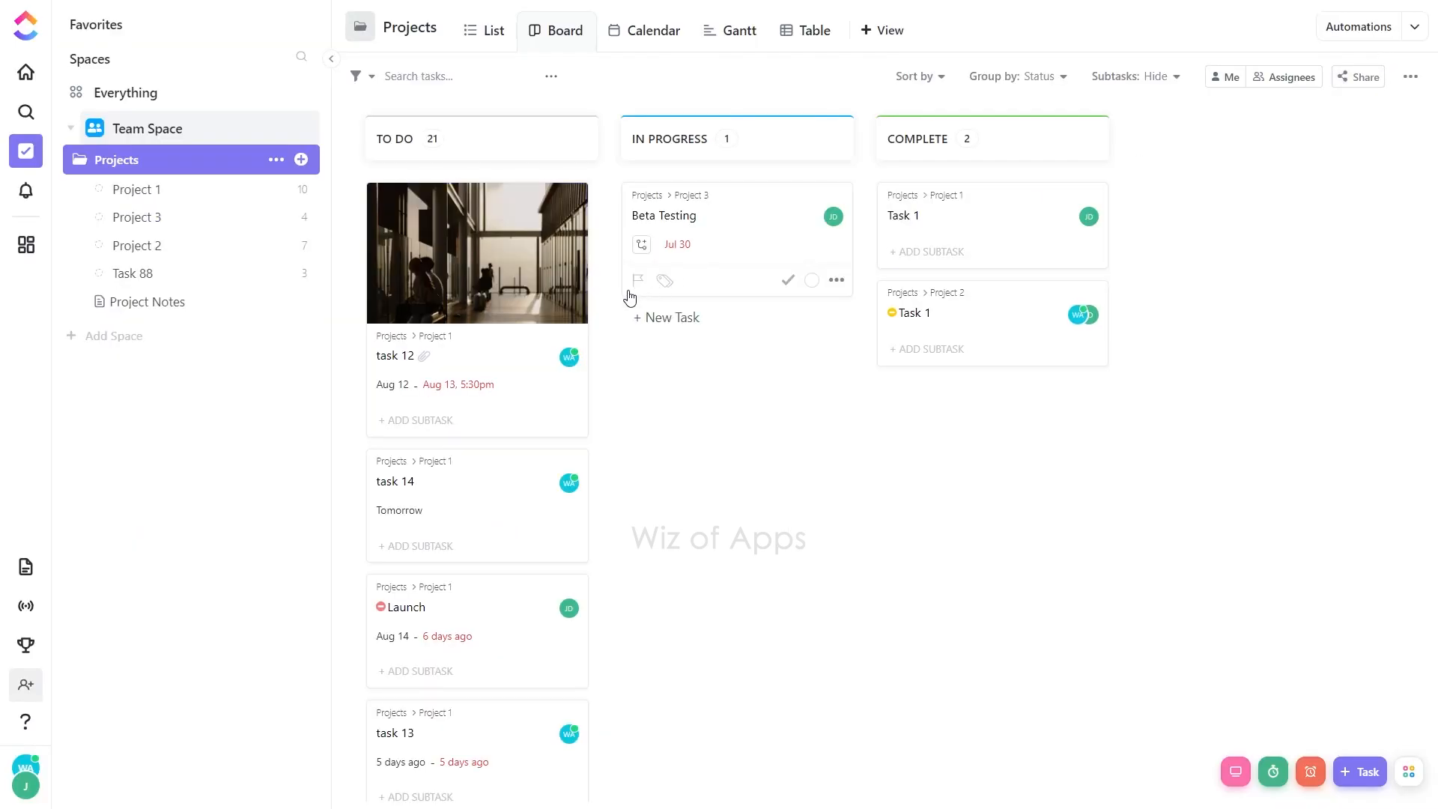